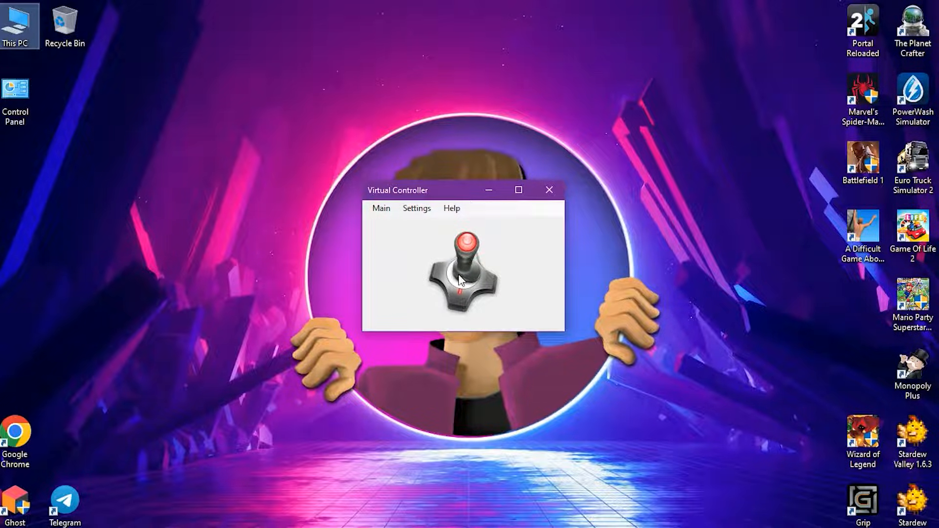
Show the Virtual tab of IO Devices and list the virtual device types available to set up
click(417, 208)
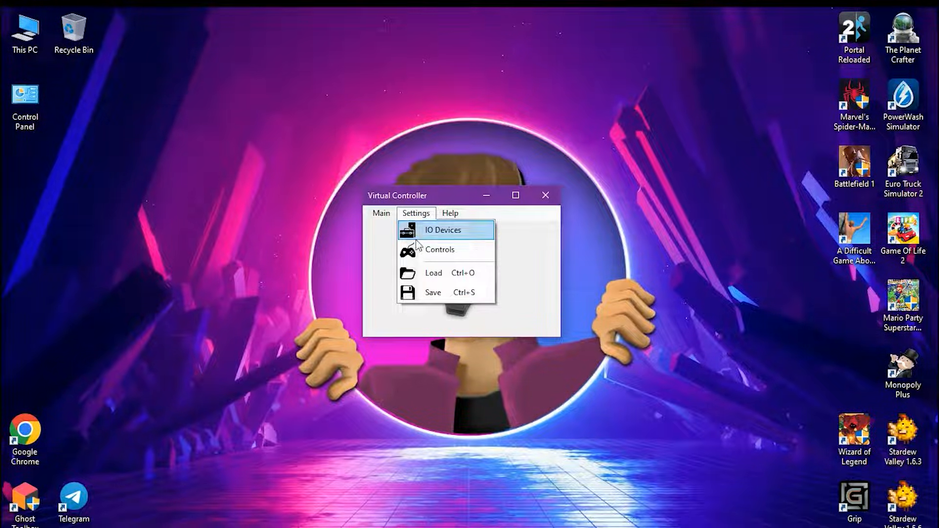
click(442, 230)
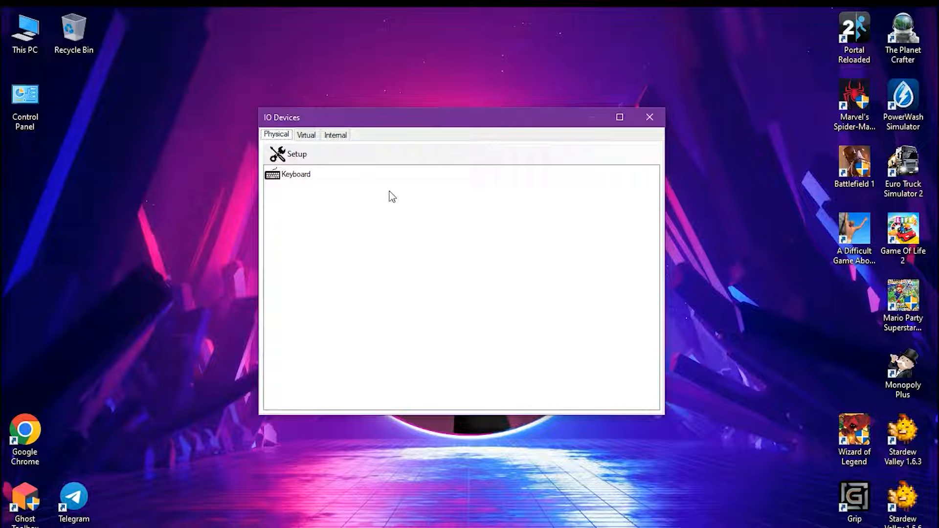
click(307, 135)
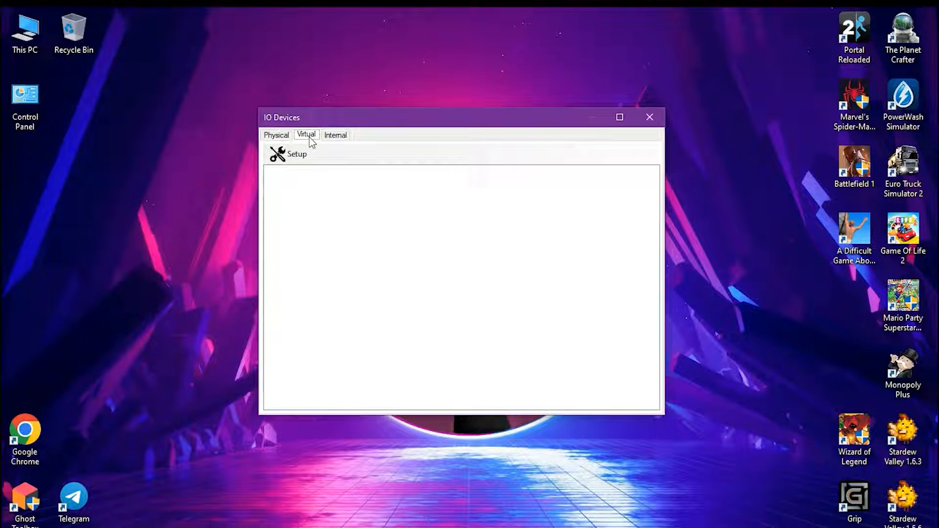
click(288, 154)
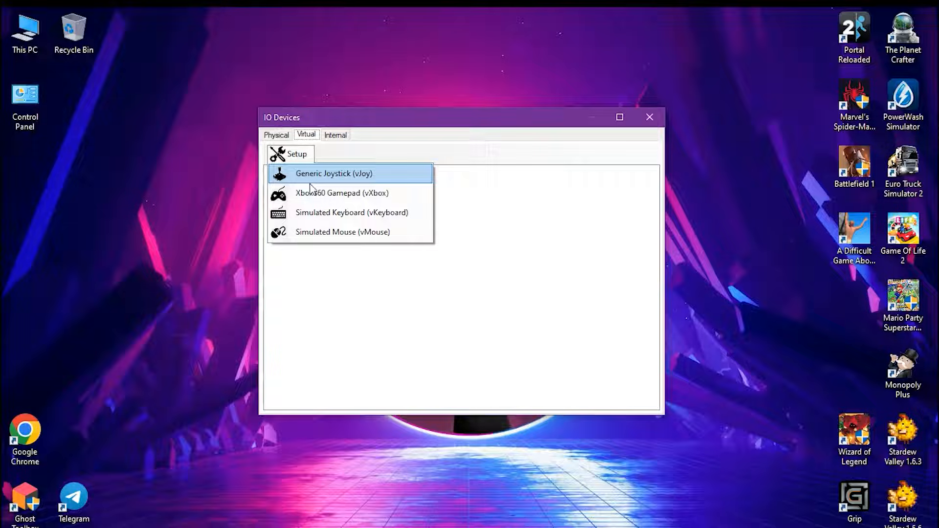
Install the vXbox virtual bus for an Xbox 360 Gamepad and acknowledge the reboot notice
click(342, 193)
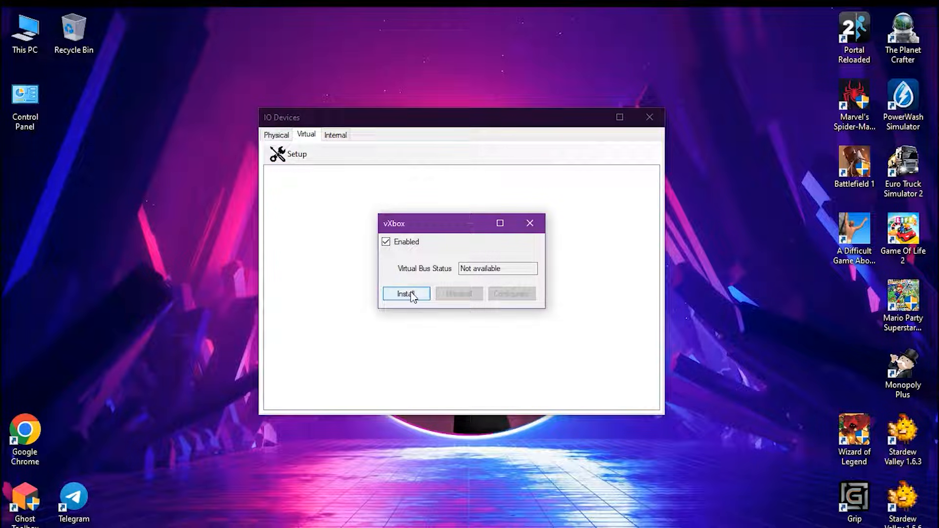
click(405, 295)
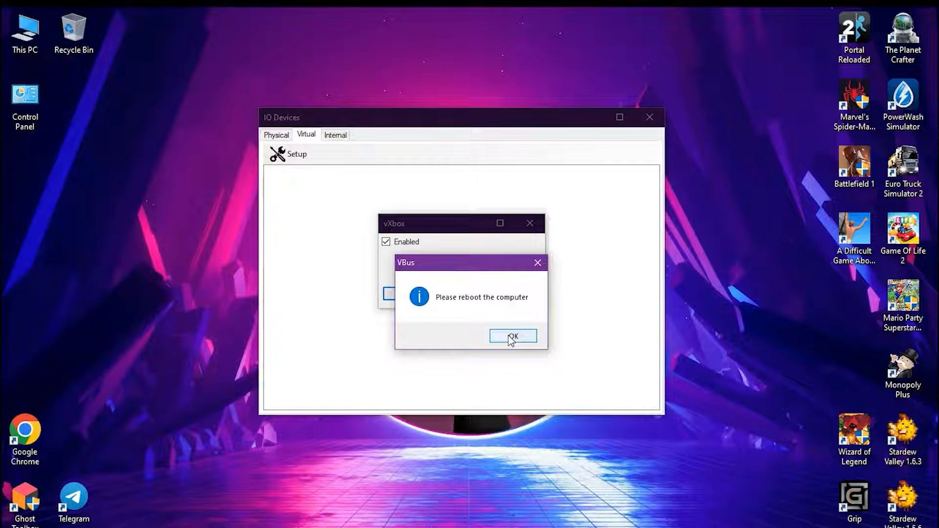
click(513, 335)
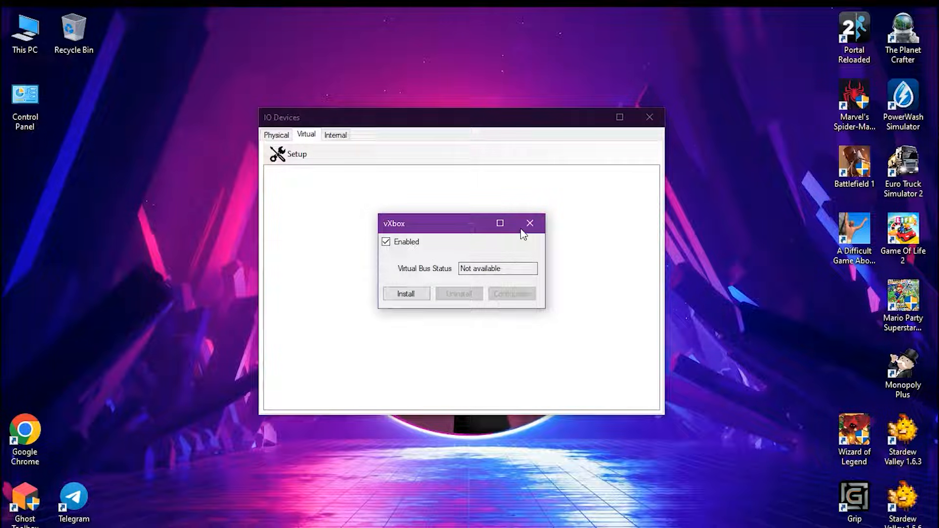
click(405, 293)
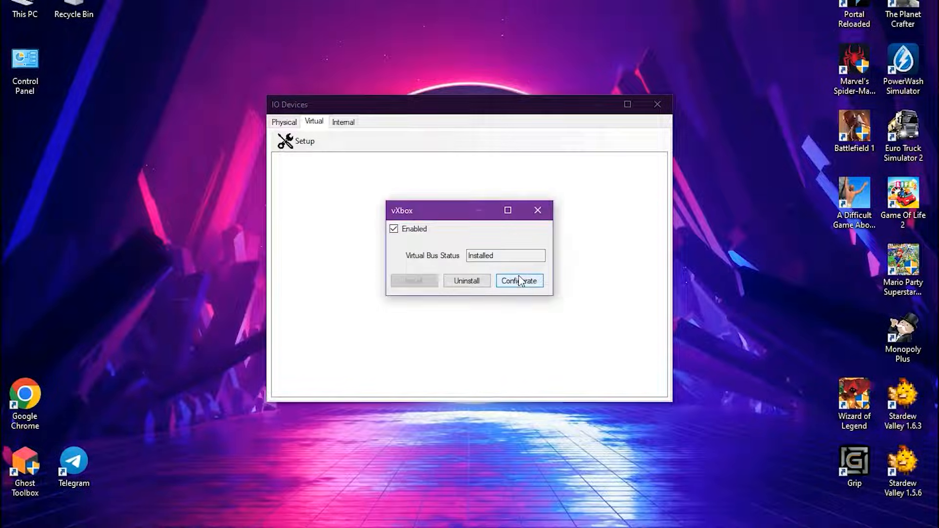
Configure the gamepad and plug in vXbox 1
click(519, 280)
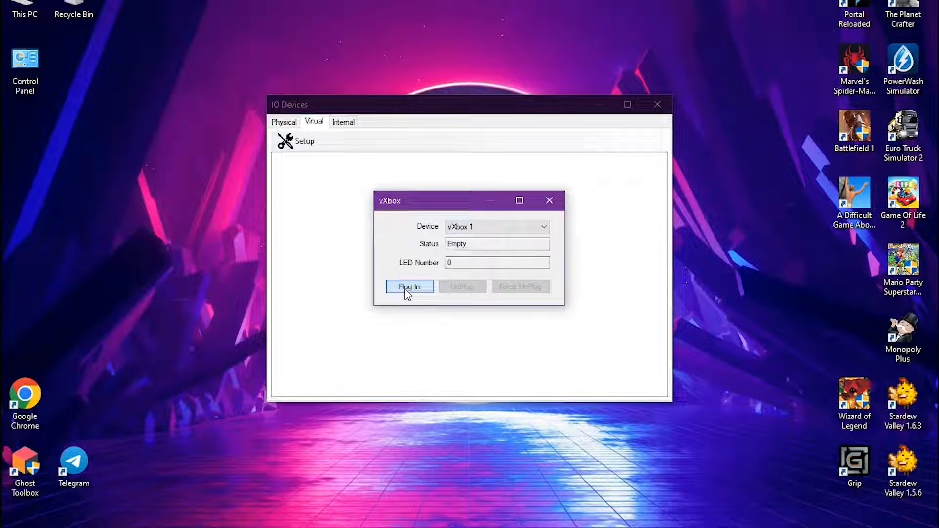
click(410, 286)
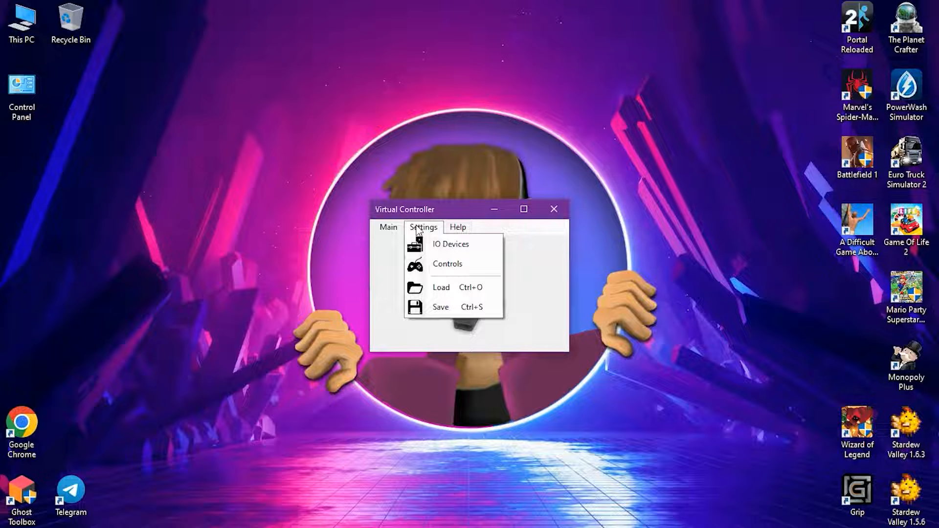
Add Mouse as a physical input device from the IO Devices Physical tab
click(449, 244)
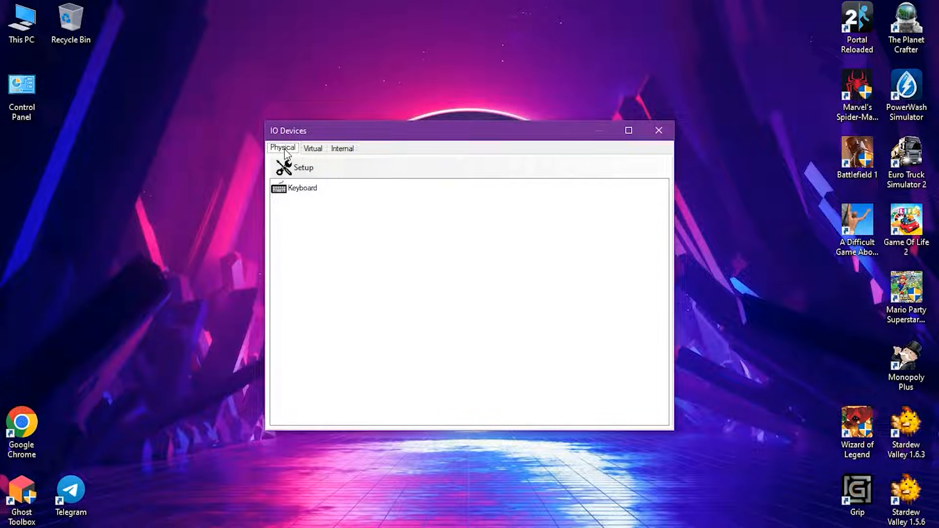
click(296, 167)
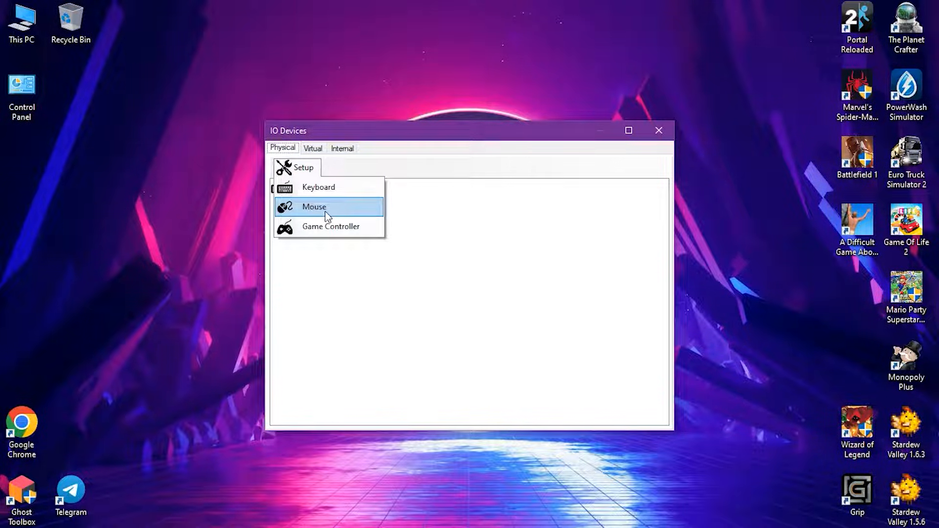
click(314, 207)
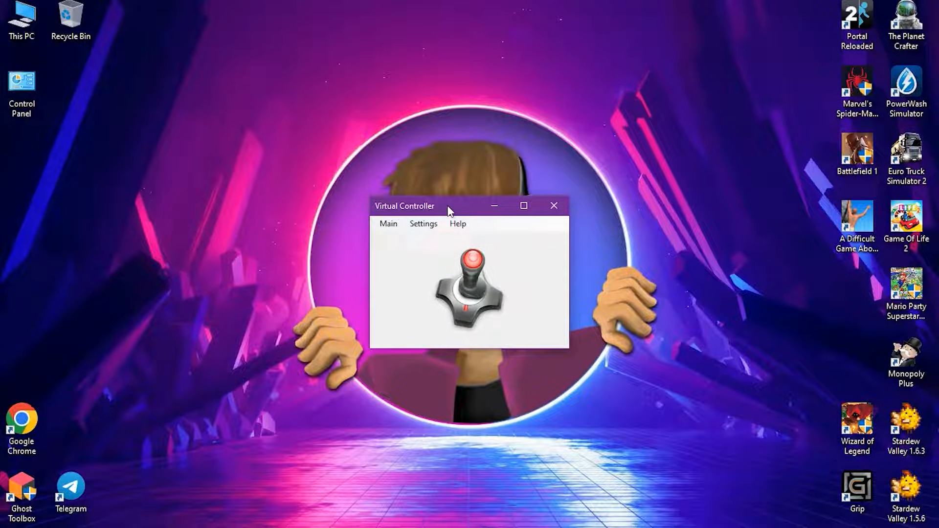
Start Quick Binding for vXbox 1 from the Controls window and select the Right Stick [X] + output
click(423, 223)
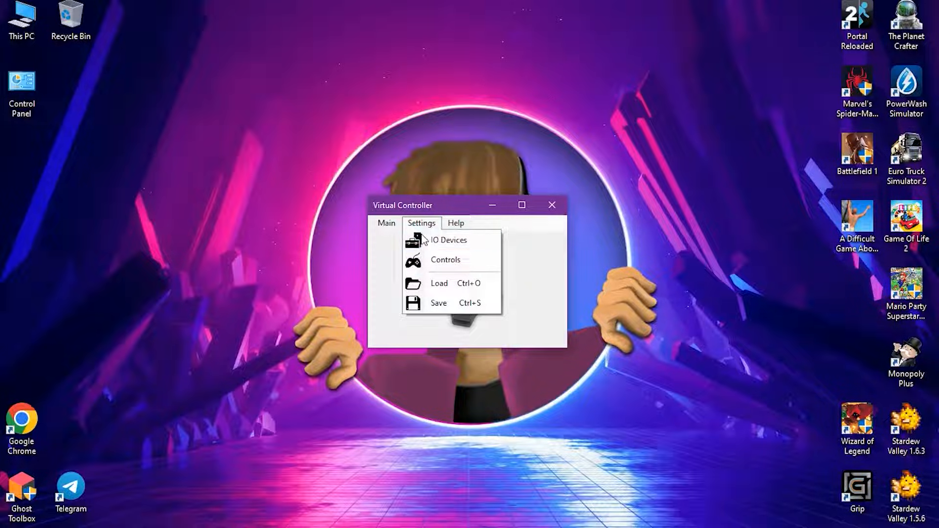
click(447, 259)
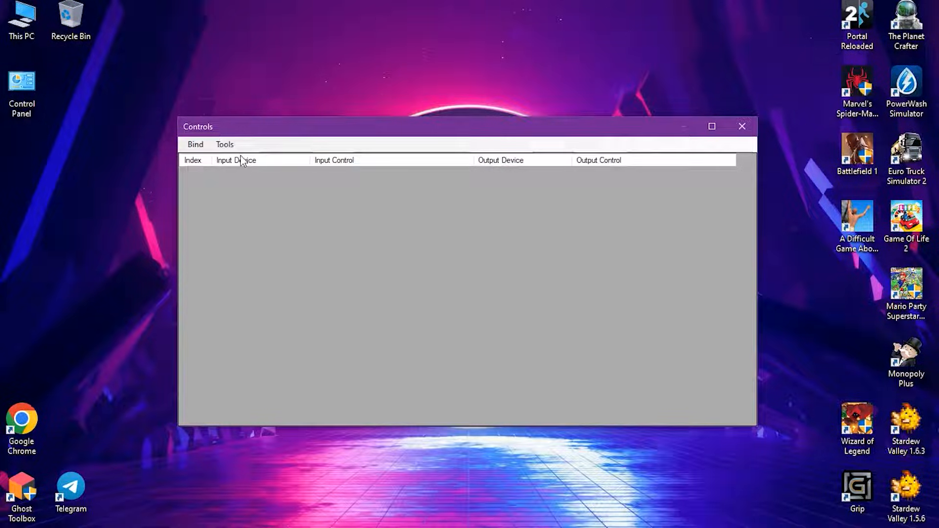
click(224, 144)
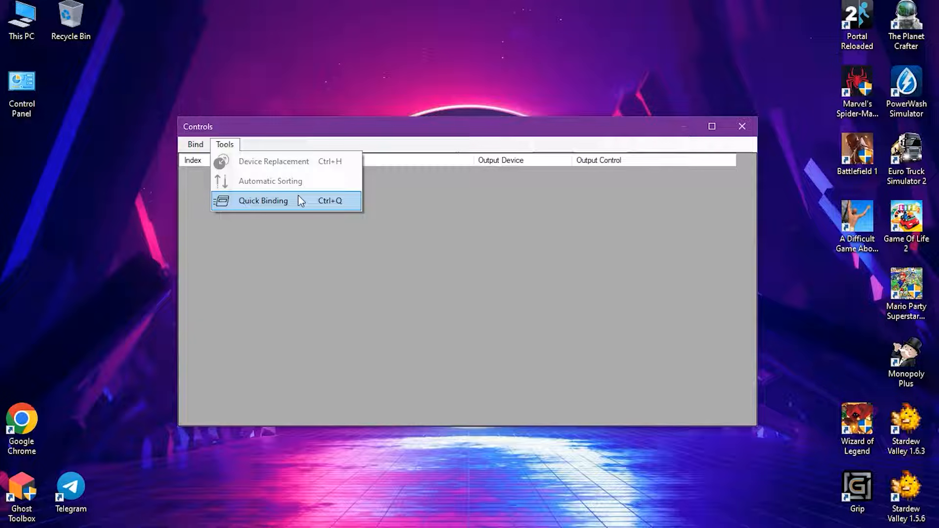
click(262, 201)
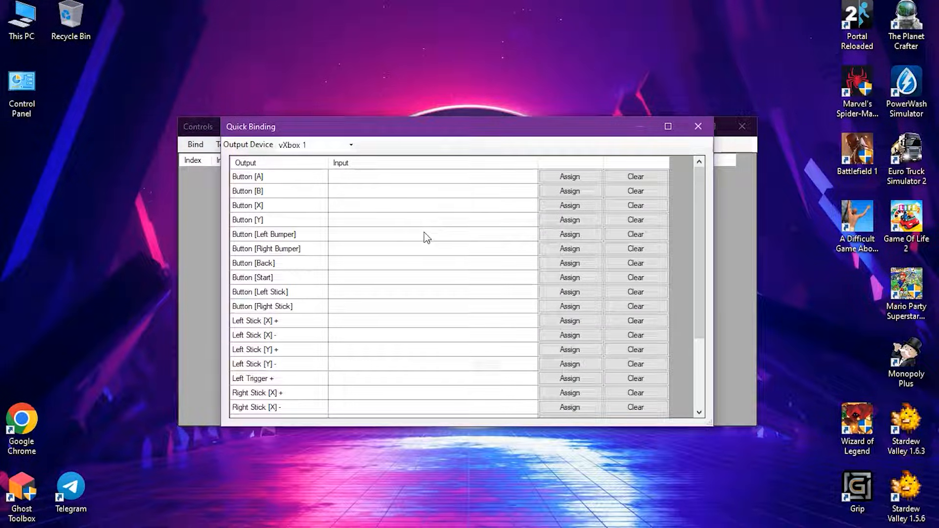
scroll(down, 3)
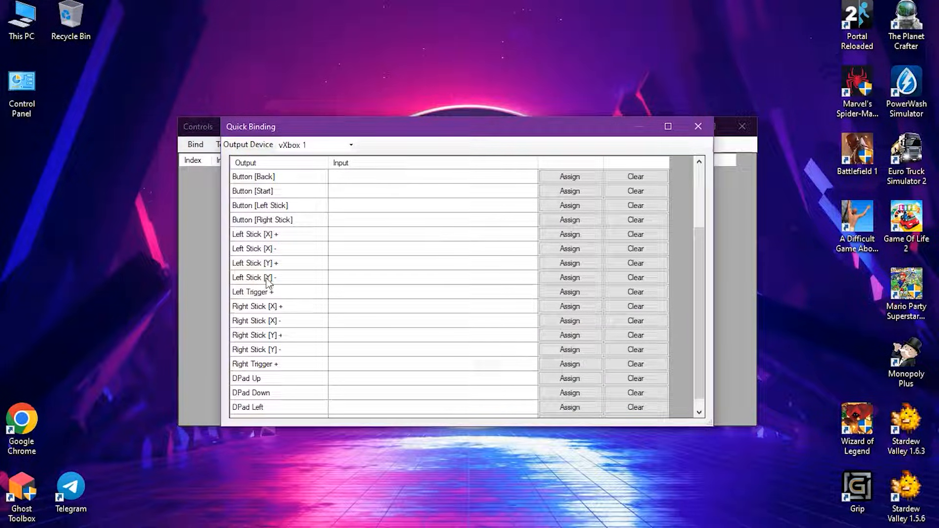
click(257, 306)
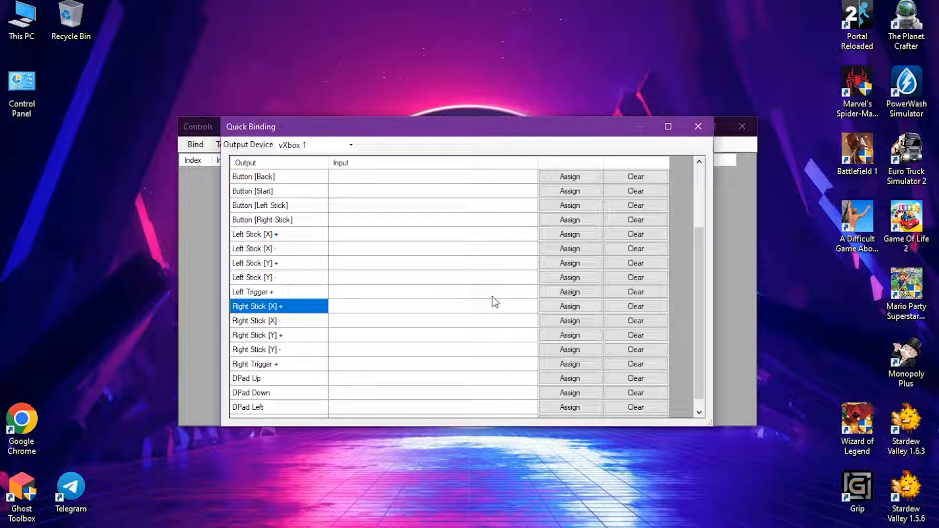
Assign mouse movement to Right Stick [X] +, [X] - and [Y] + by moving the mouse
click(570, 306)
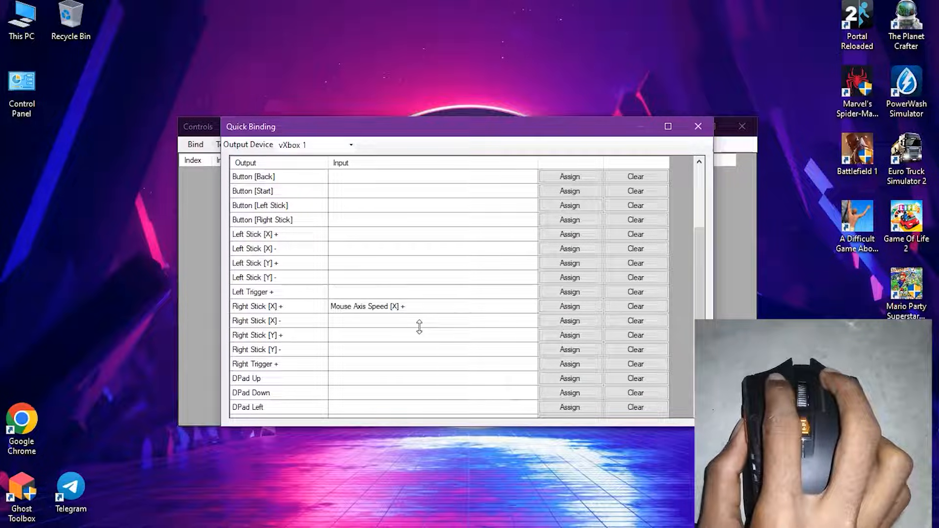
click(569, 306)
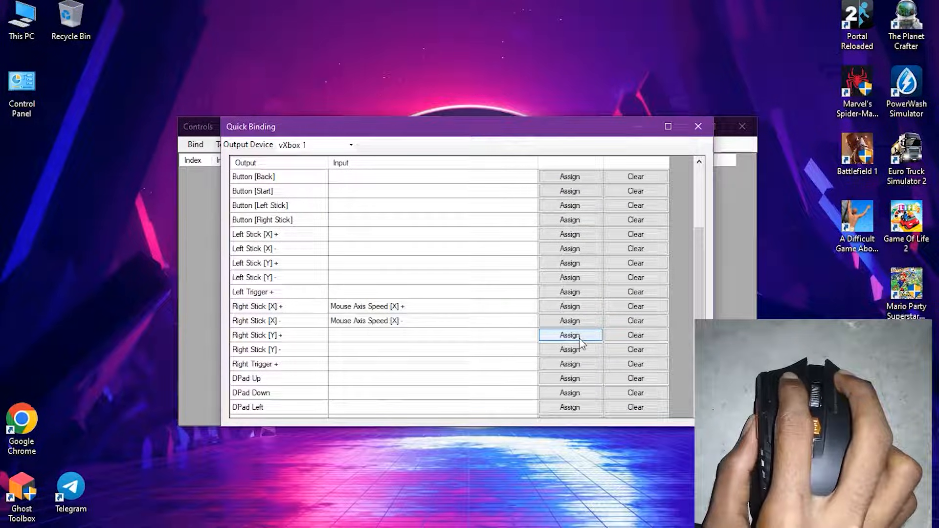
click(570, 334)
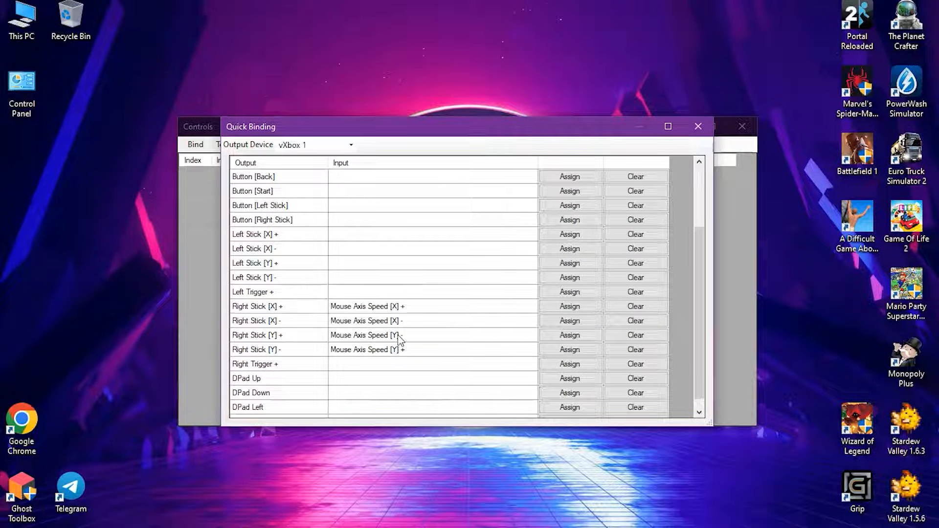
Verify the Right Stick [Y] +, [Y] - and [X] + bindings show mouse axis speed inputs
click(257, 335)
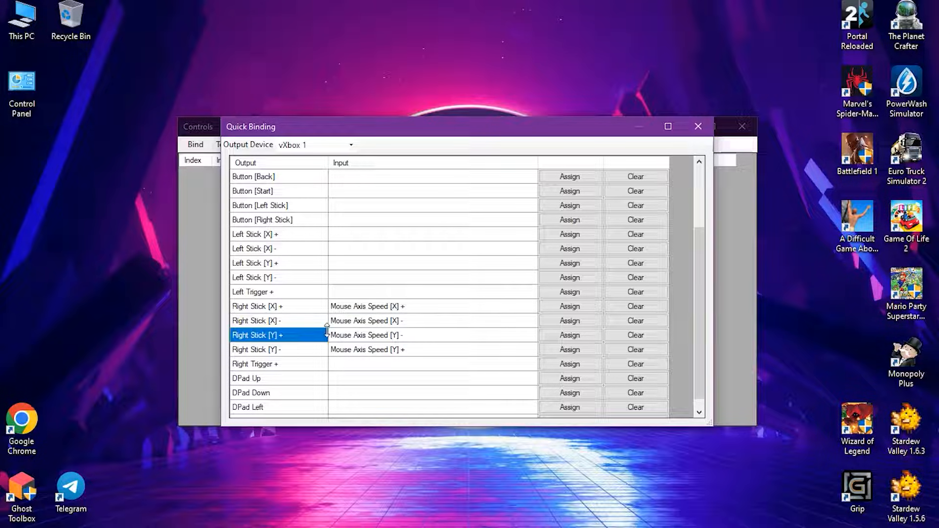
click(270, 349)
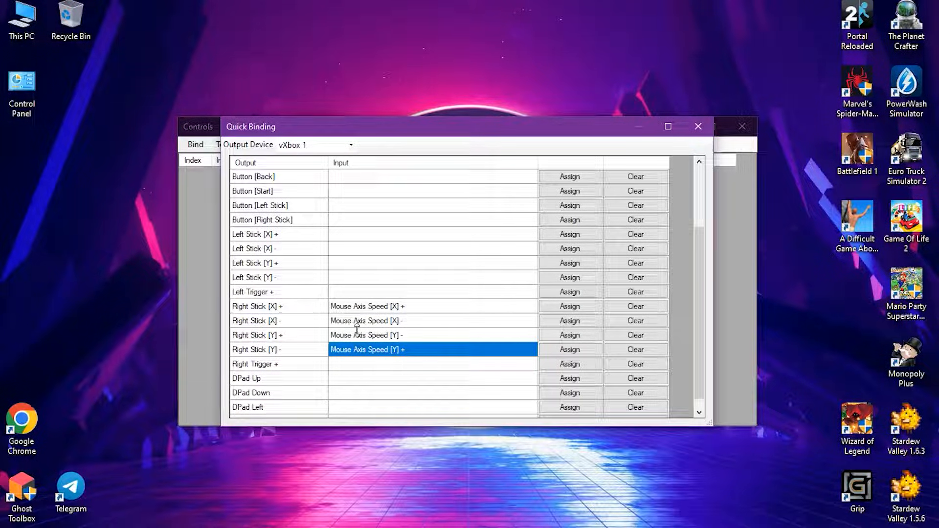
click(431, 306)
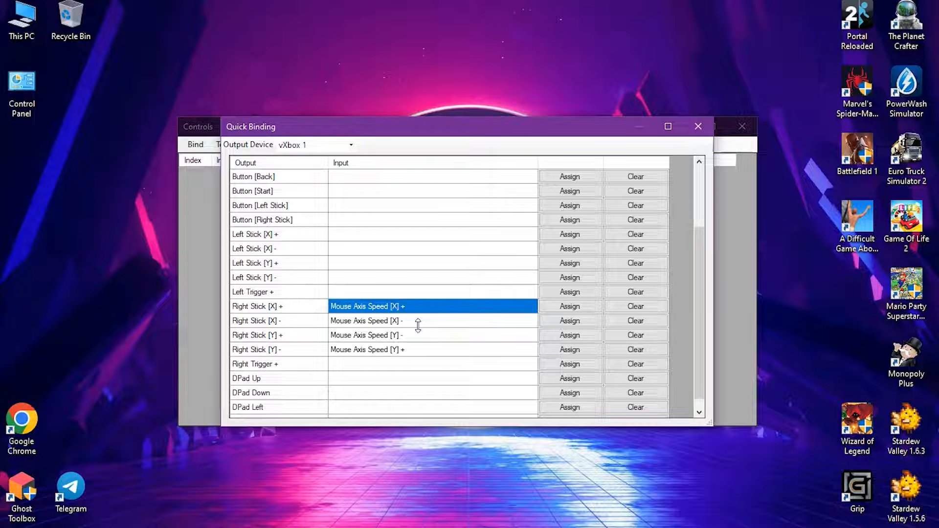
mouse_move(697, 126)
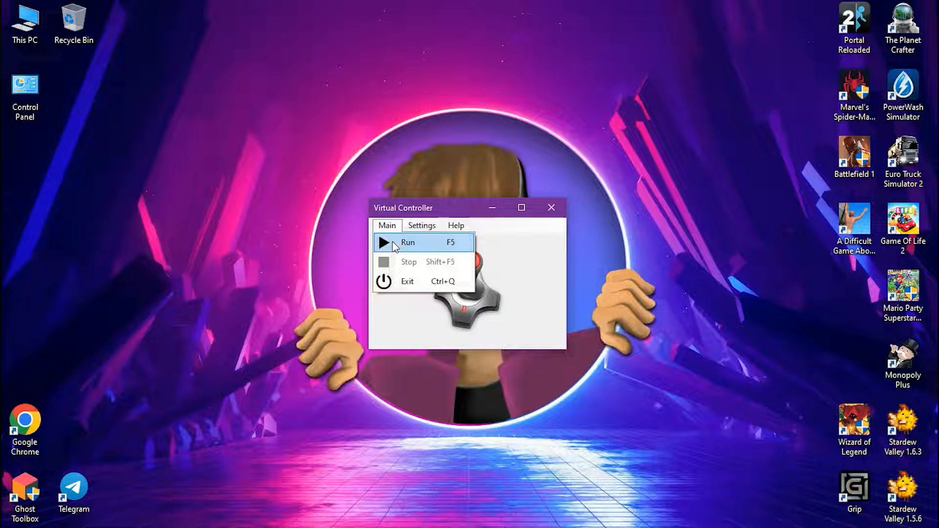
click(407, 242)
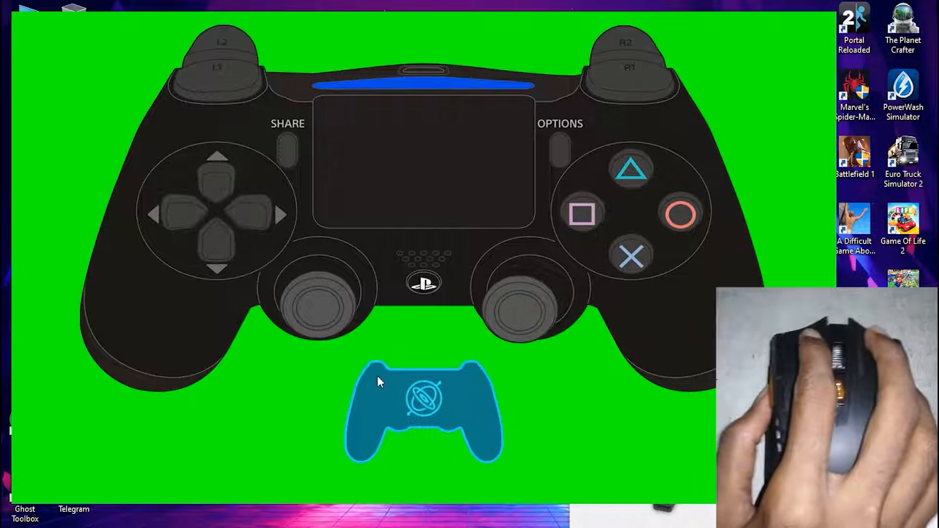
mouse_move(208, 104)
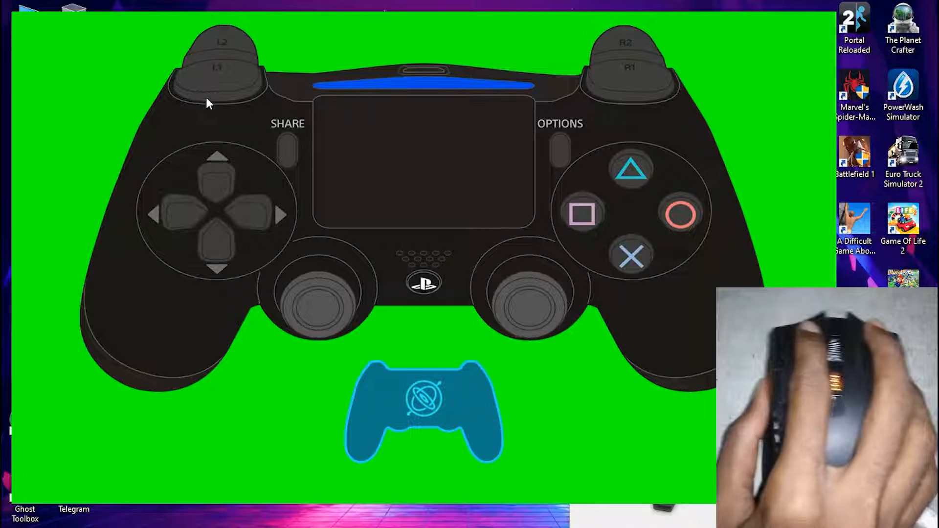
mouse_move(338, 172)
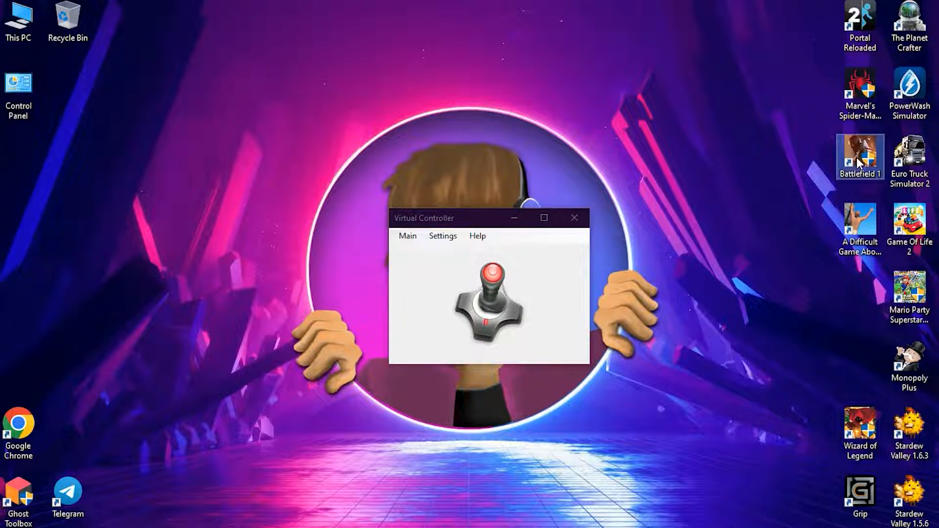
Run the virtual pad and launch Battlefield 1 alongside Virtual Controller
click(442, 236)
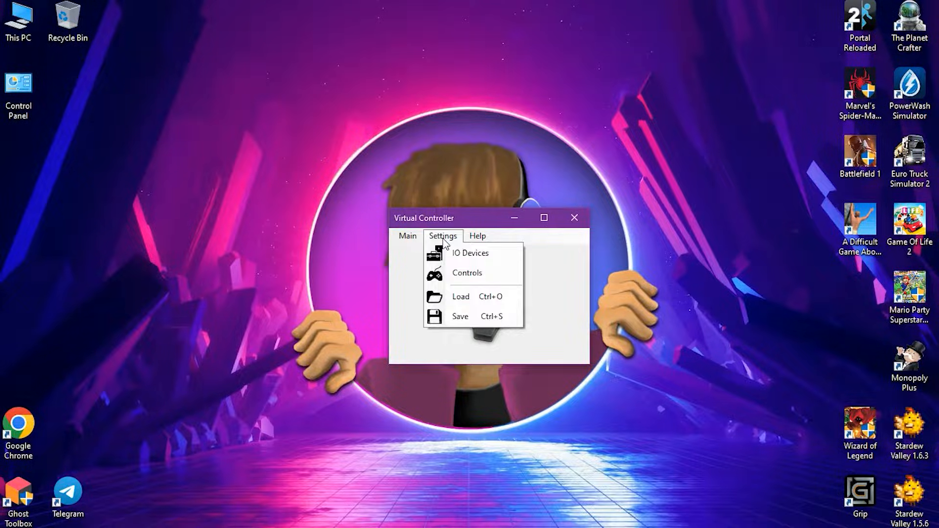
click(461, 295)
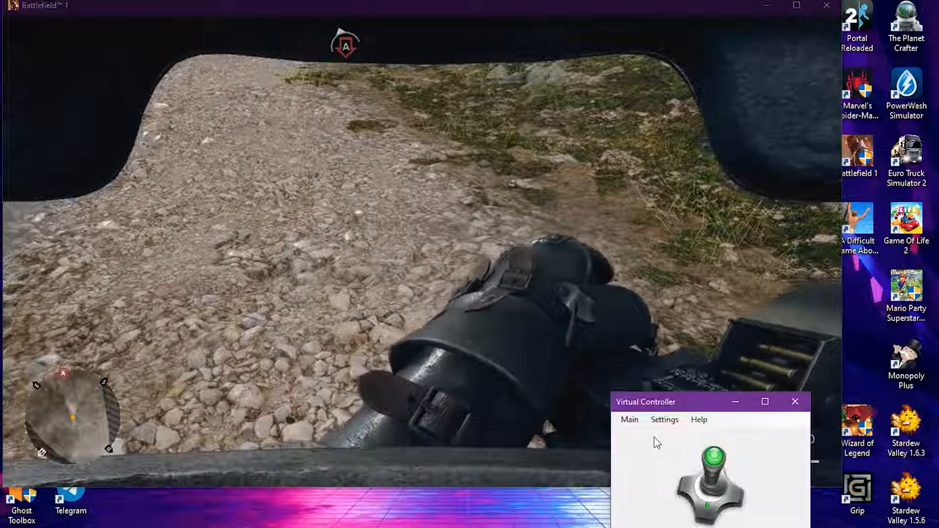
Show the Controls window listing the mouse-to-Right-Stick bindings over Battlefield 1
click(665, 419)
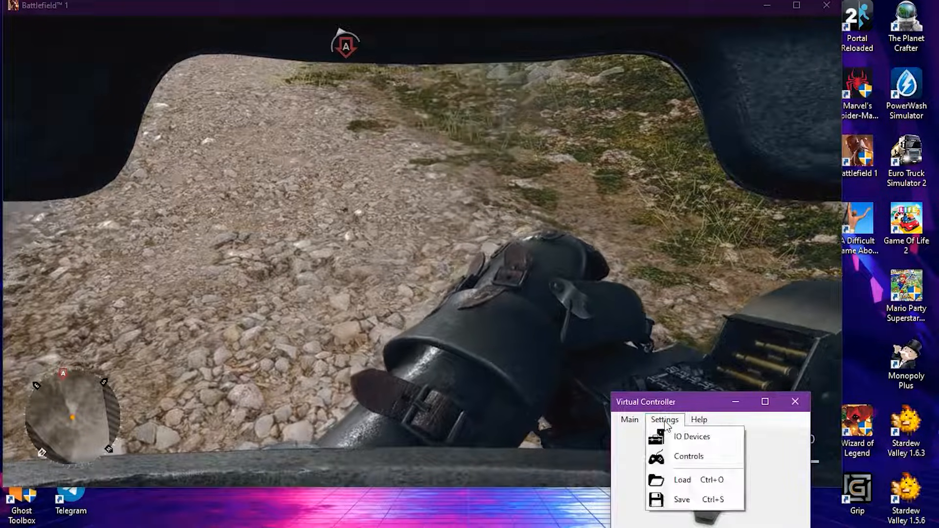
click(689, 457)
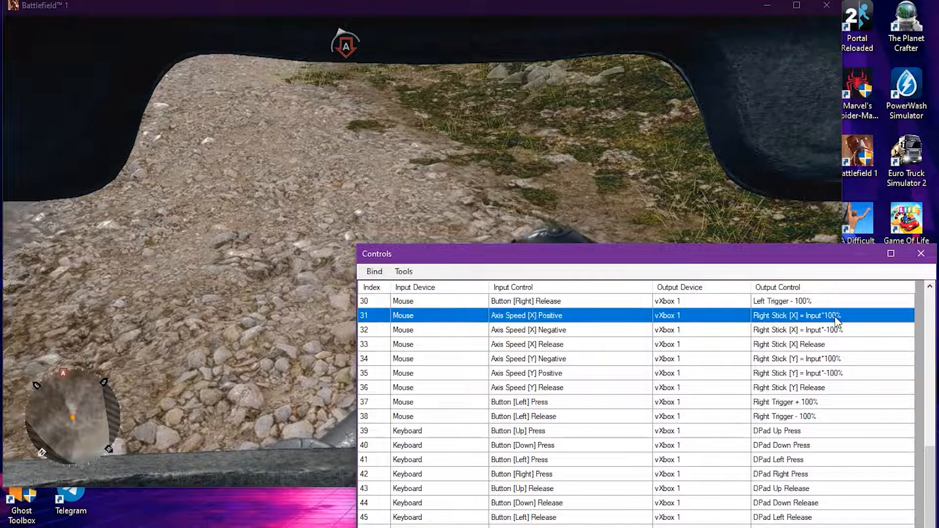
Set the modifier value to 500% (-500 for negative) on binds 31, 32 and 34 via Edit Value
double_click(569, 316)
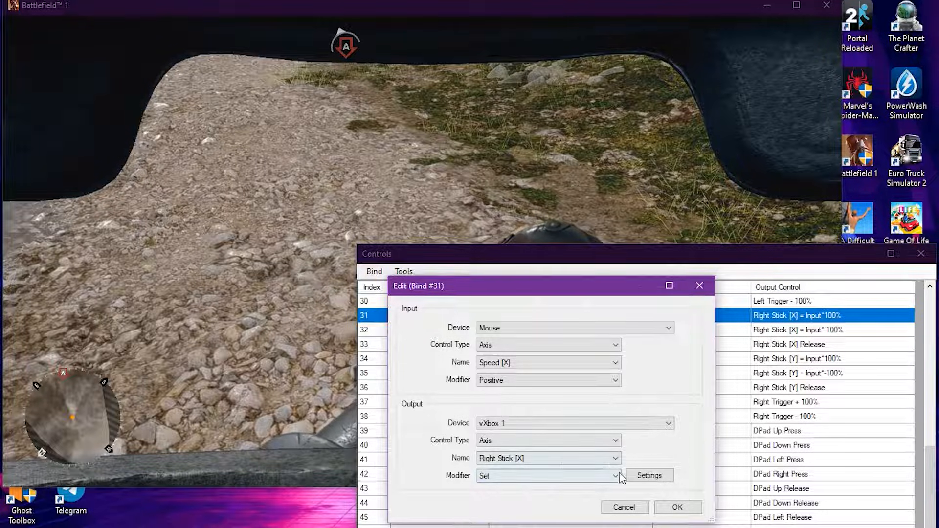
click(649, 475)
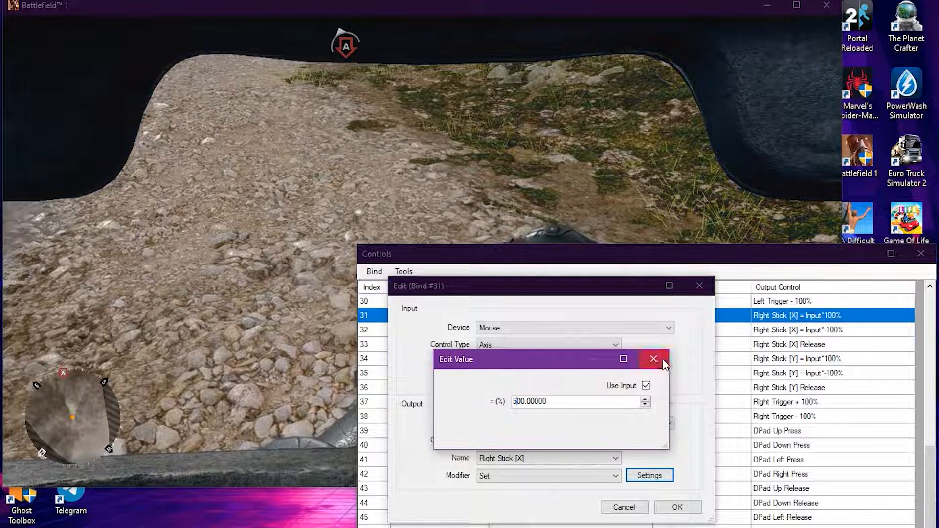
click(653, 359)
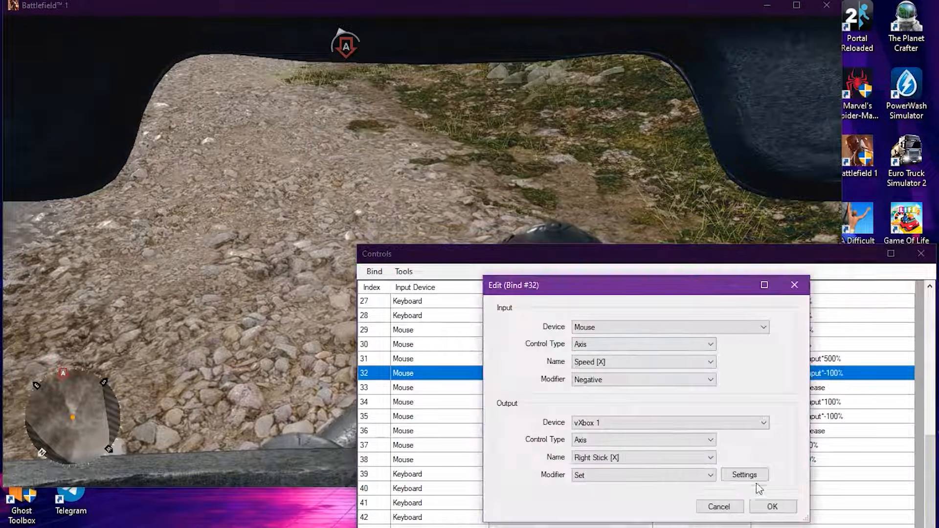
click(744, 474)
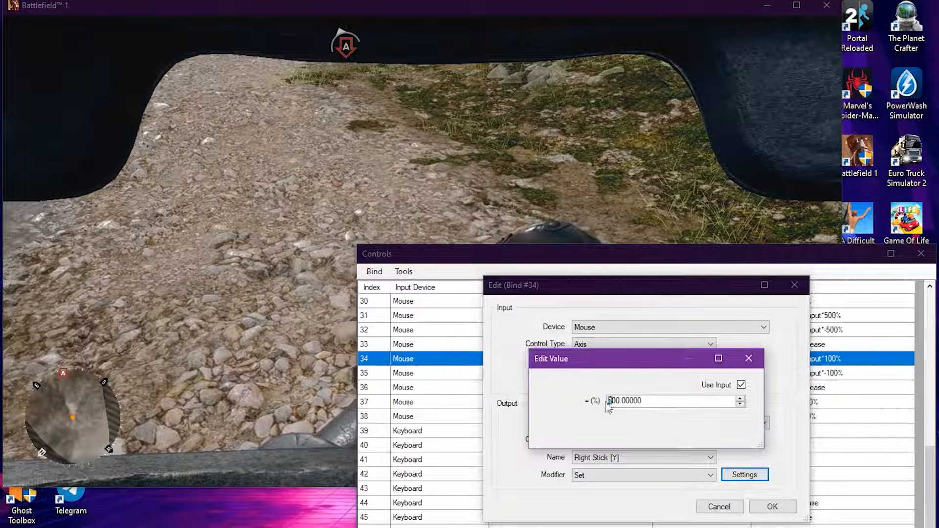
click(771, 506)
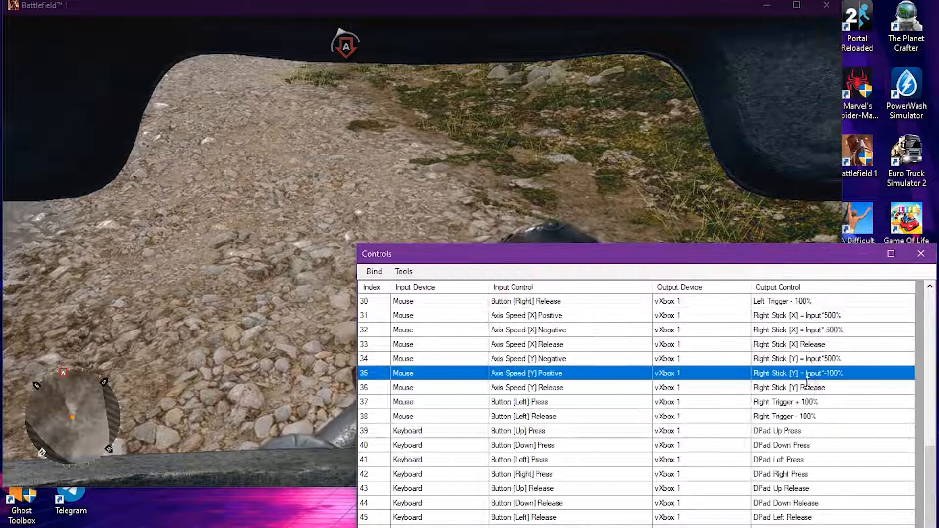